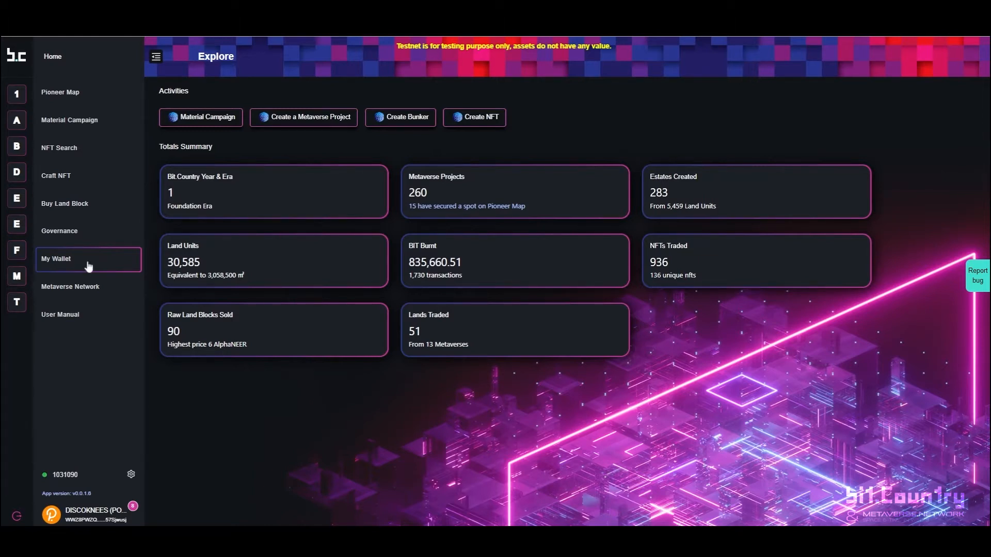
- Show the My Land holdings page under My Wallet
click(56, 258)
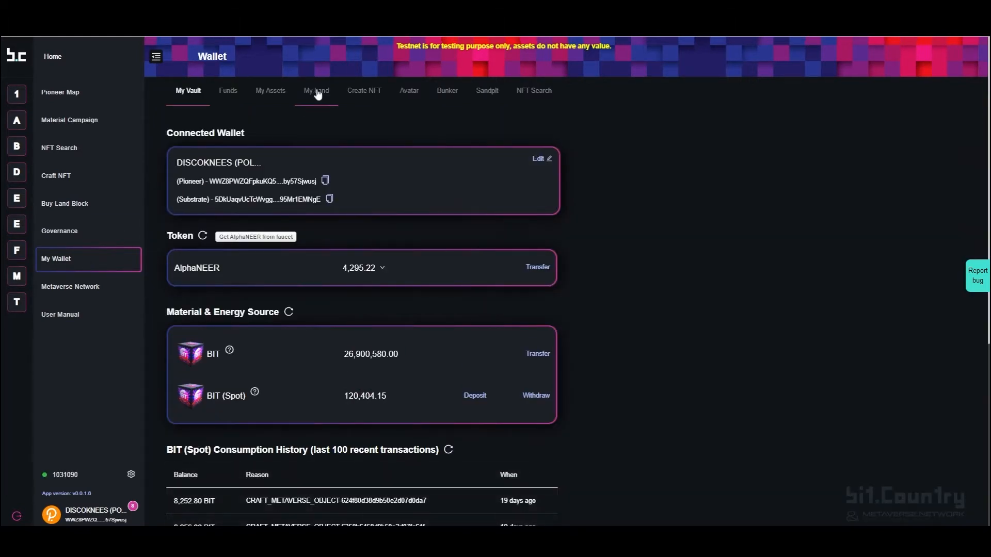
click(316, 91)
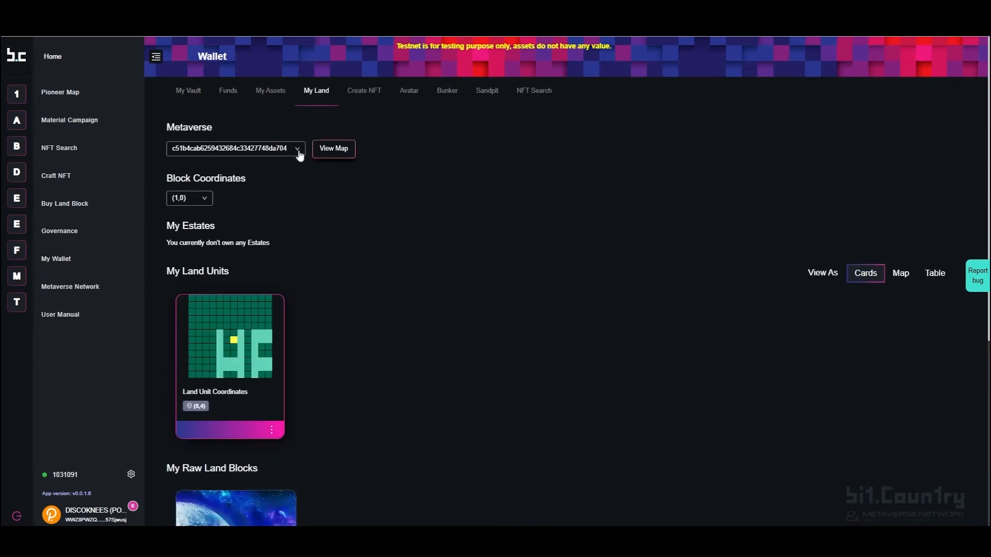
- Switch the holdings to Demo Metaverse and reveal the first estate card's action menu
click(235, 149)
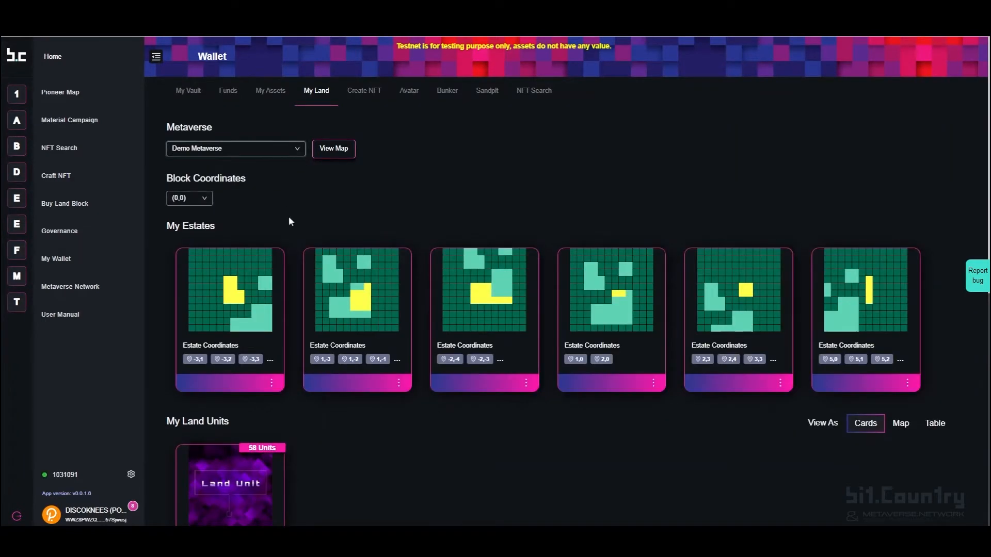
mouse_move(936, 361)
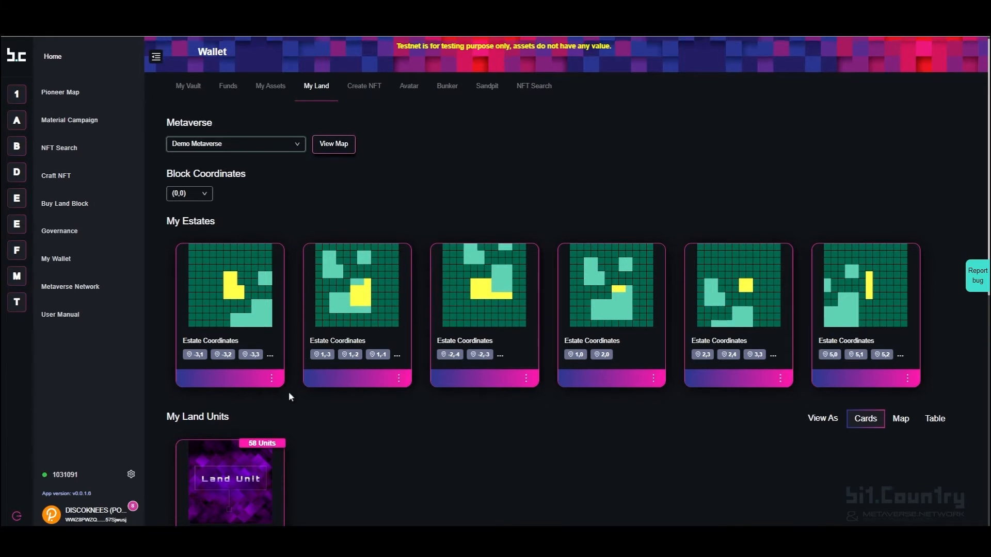
scroll(down, 3)
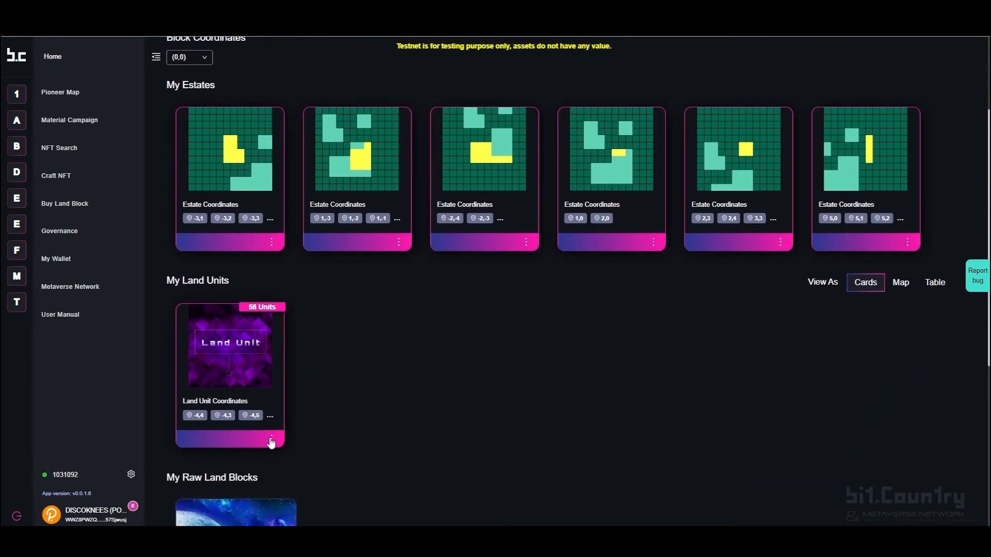
scroll(down, 3)
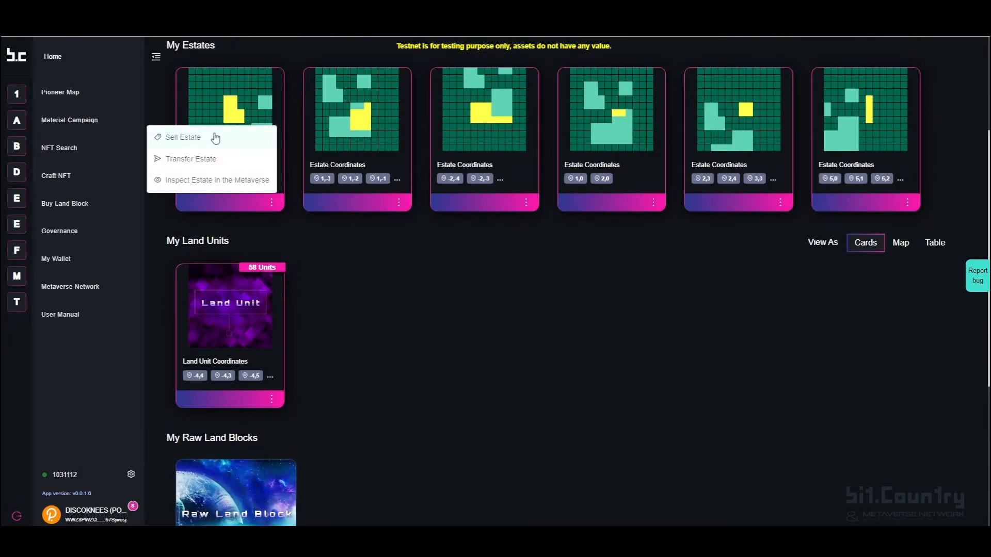
- Choose Sell Estate to bring up the Demo Metaverse listing form
click(183, 136)
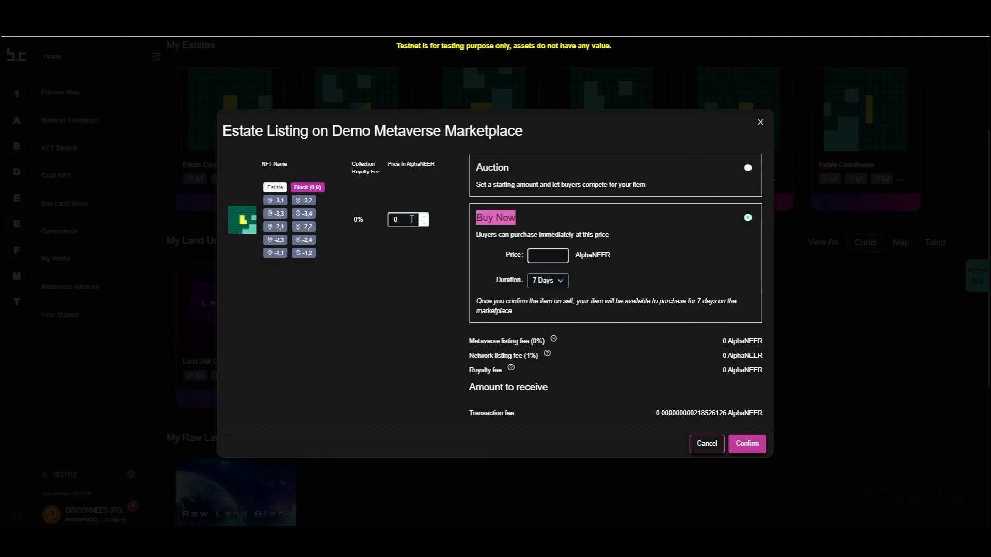
- Set the price to 200 AlphaNEER, keep Buy Now over 7 days, and confirm the listing
click(408, 219)
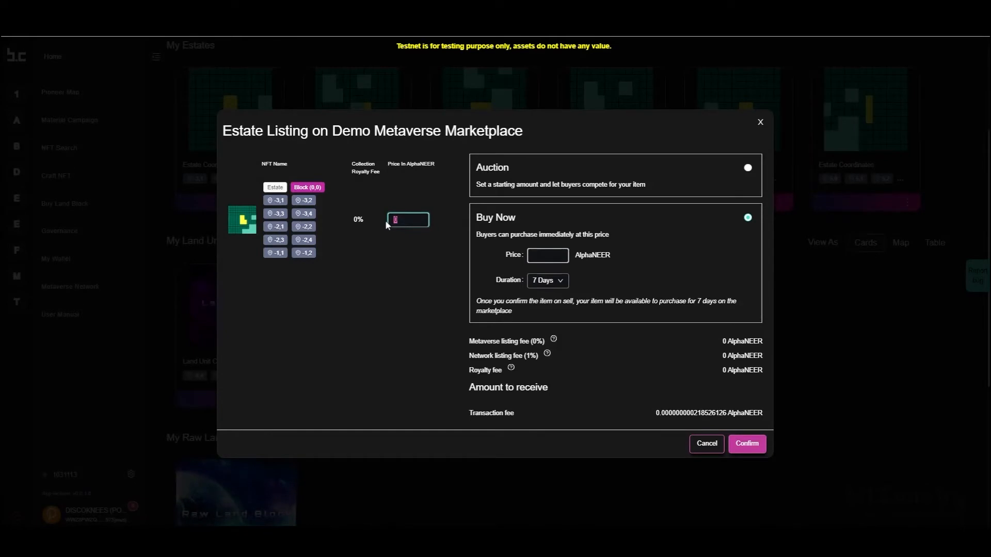
text(200)
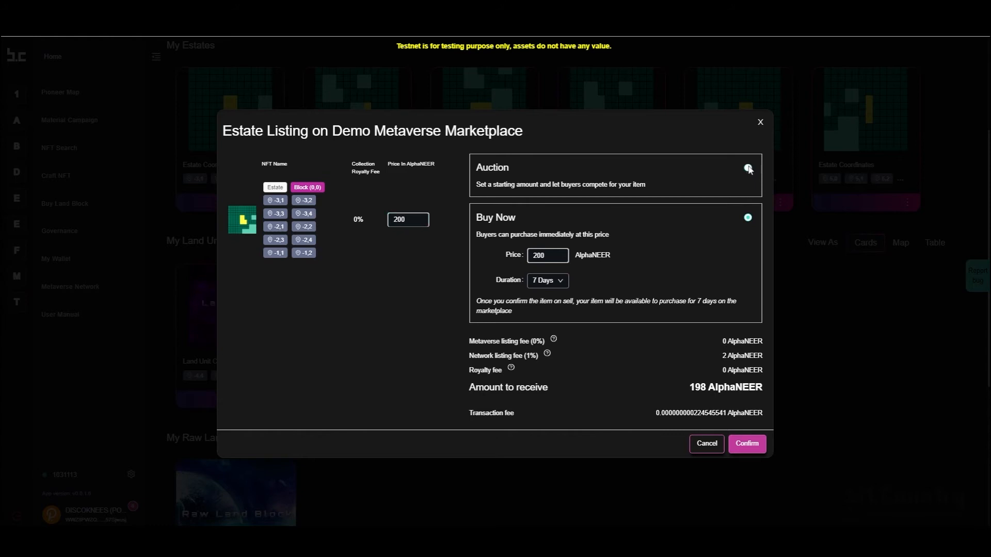
click(747, 168)
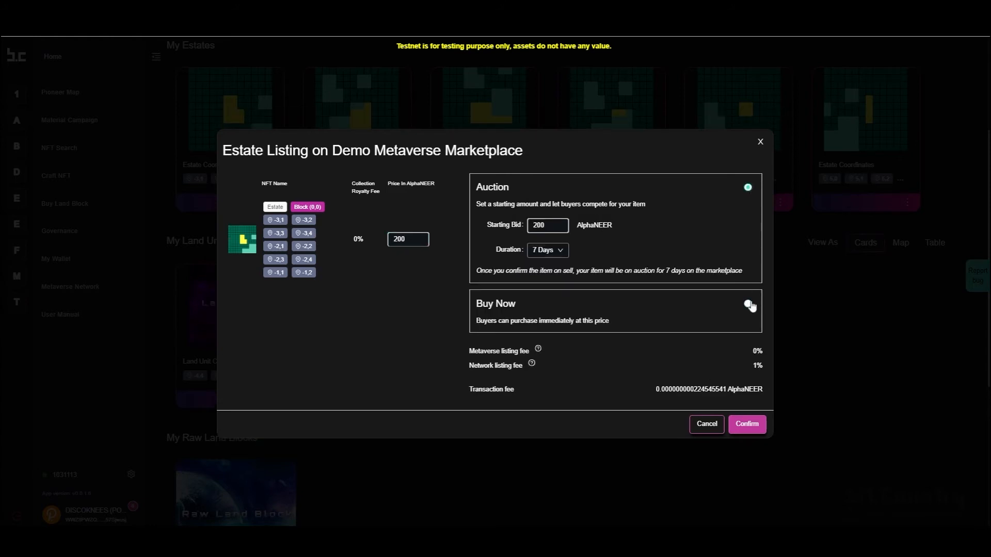
click(749, 305)
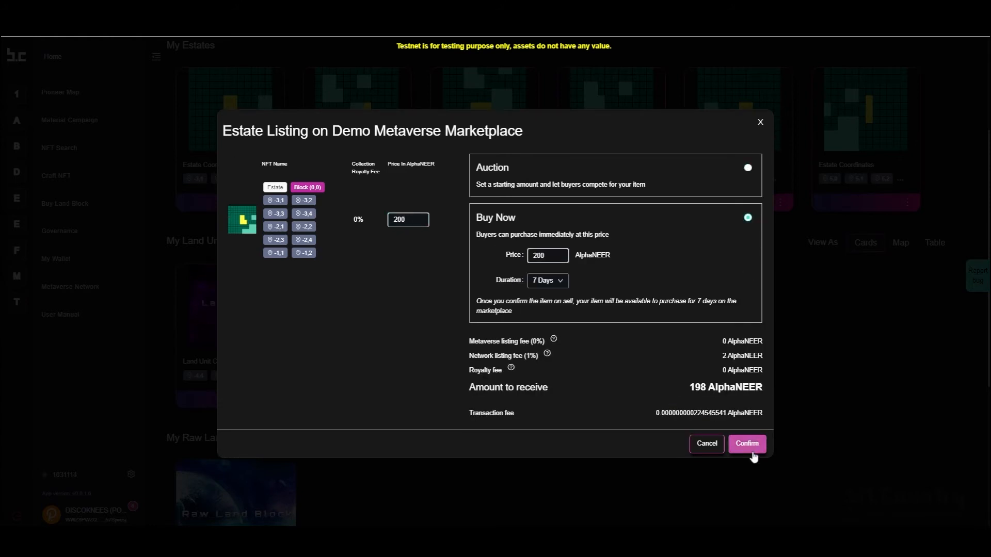
click(746, 443)
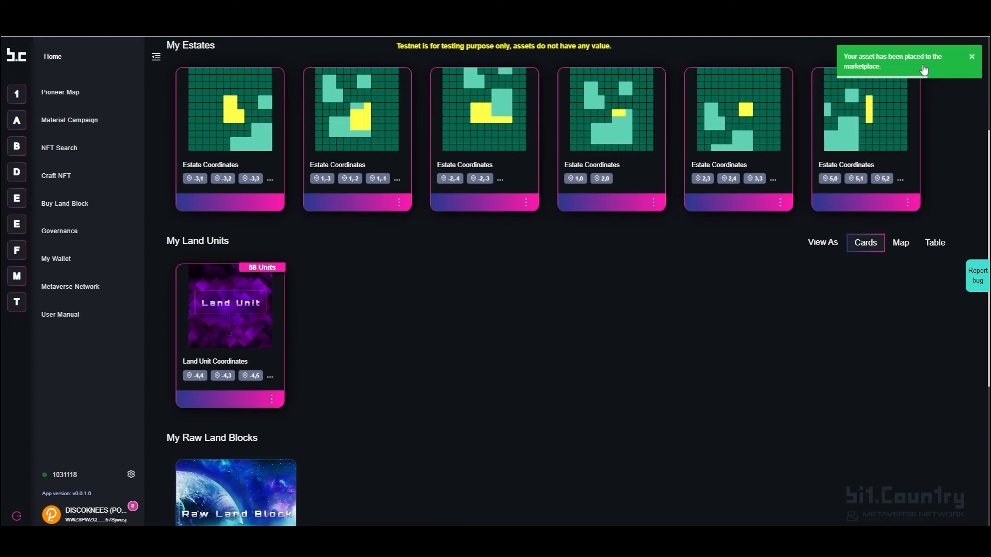
- Review the estate's marketplace listing at 200 AlphaNEER, then close it
click(55, 258)
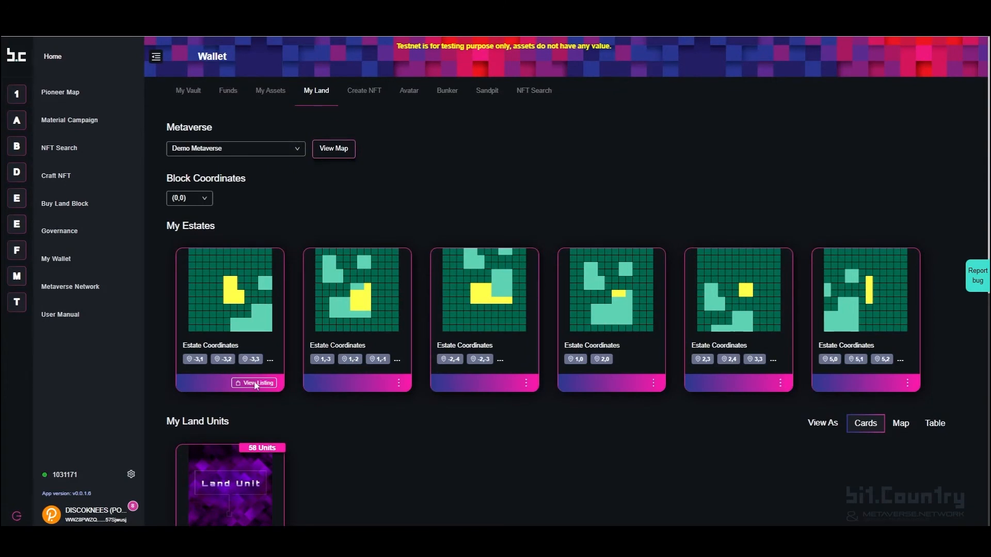
click(255, 382)
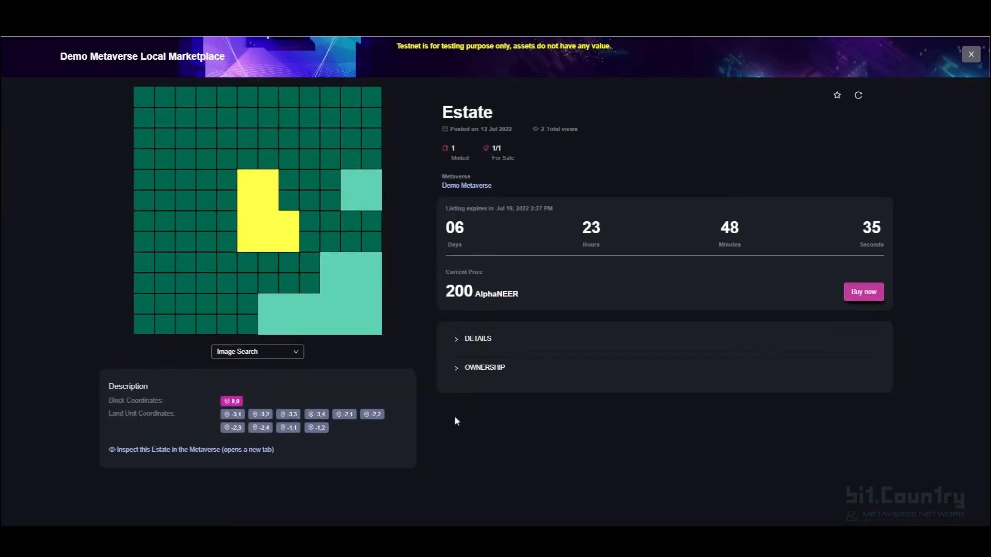
mouse_move(917, 111)
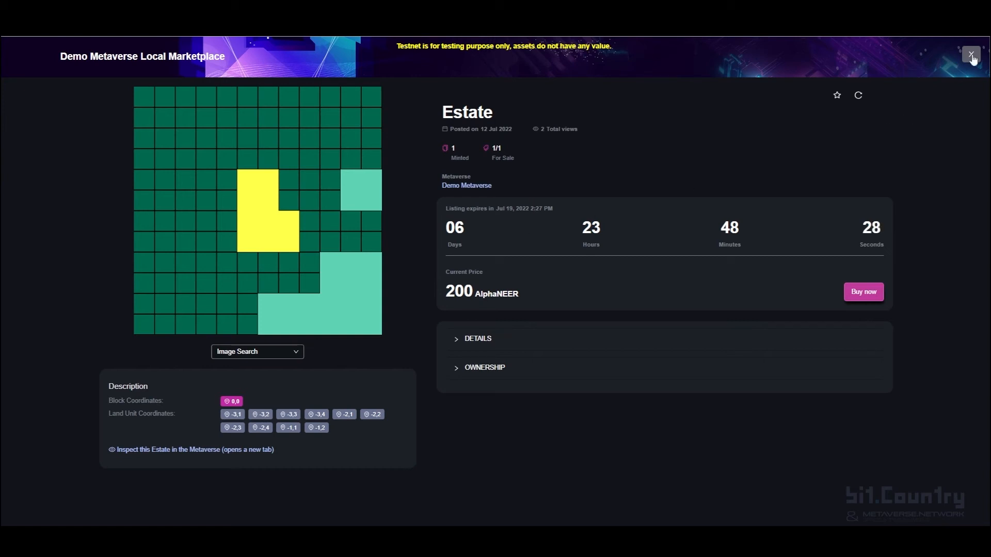
click(971, 55)
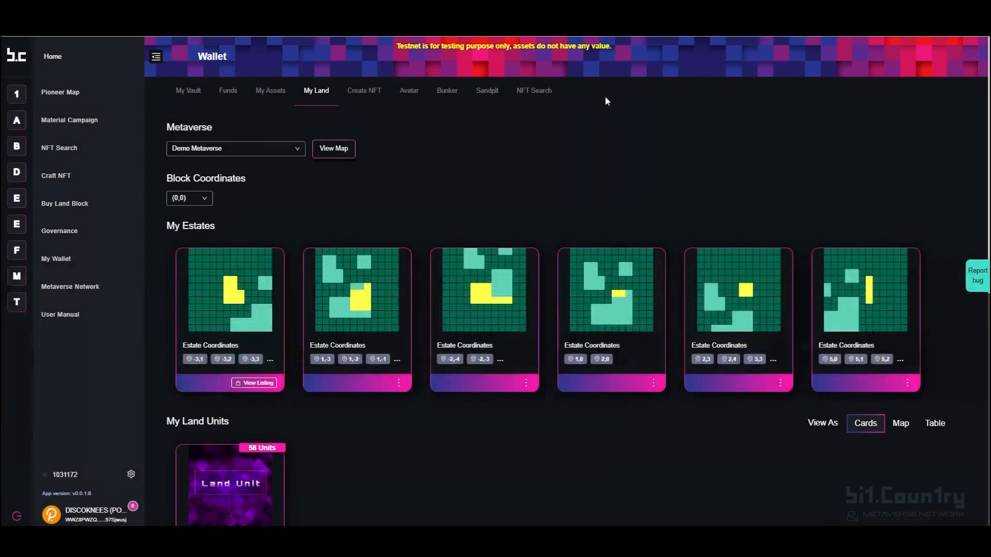
mouse_move(17, 176)
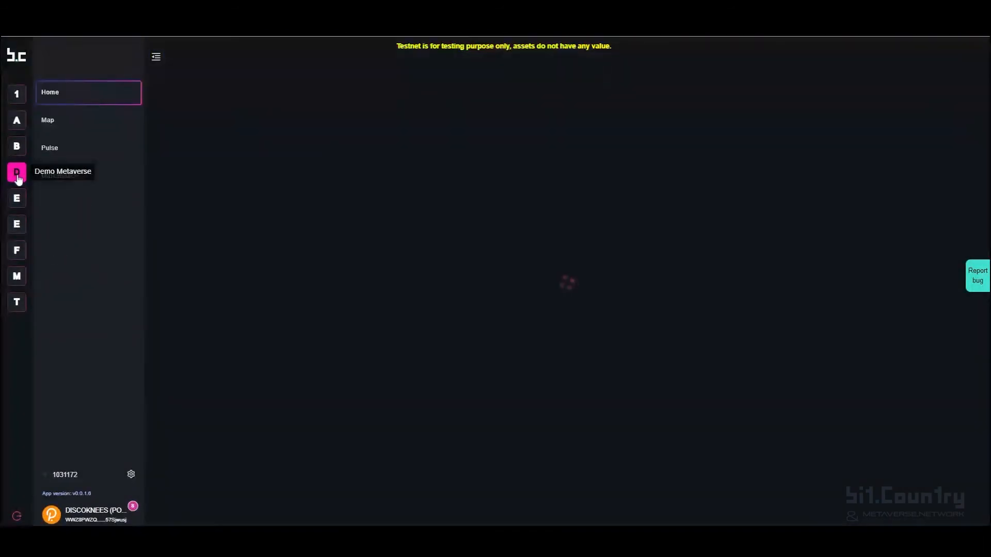
- Check the estate among Latest Estates in the Demo Metaverse marketplace, then go Home
click(16, 172)
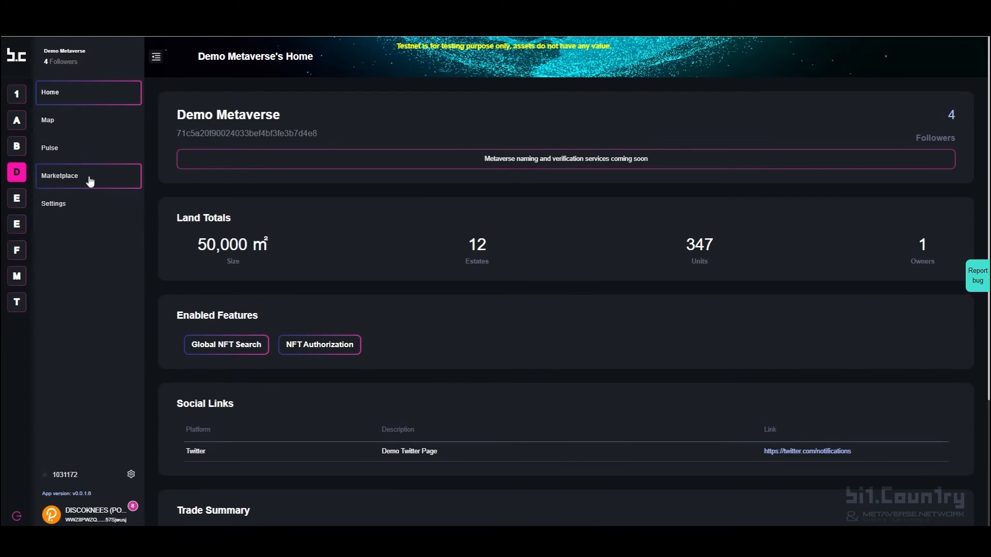
click(89, 176)
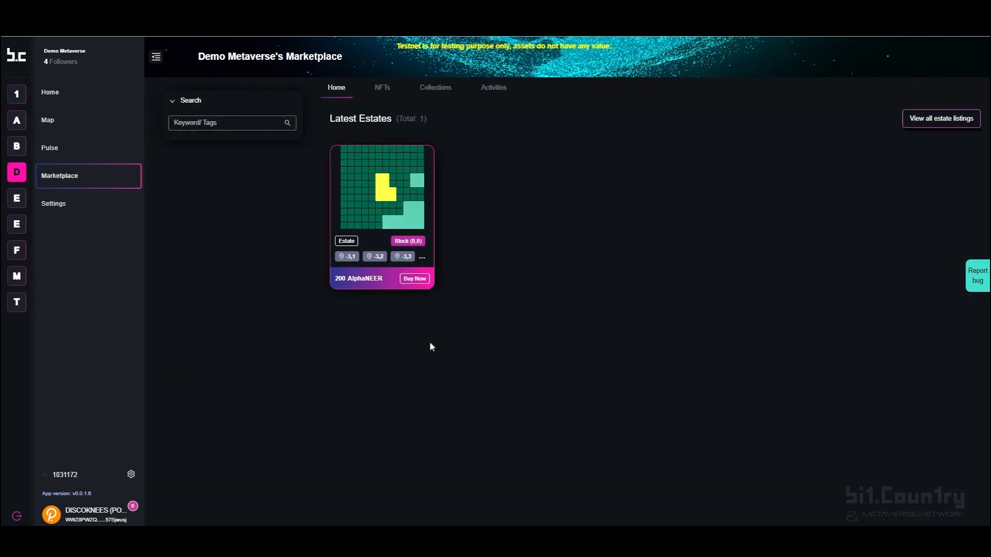
mouse_move(246, 226)
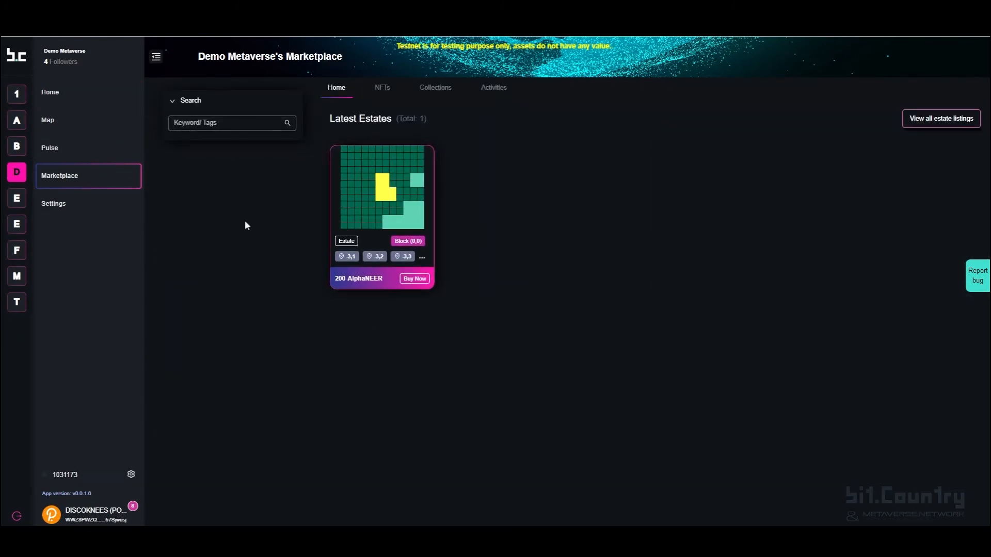
click(50, 92)
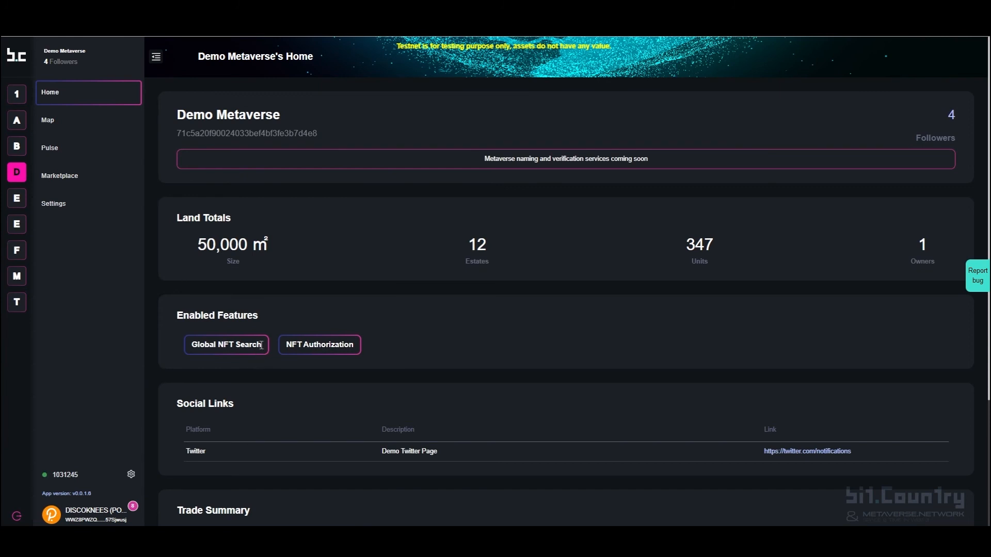
- From Explore, bring up NFT Search listing the estate at 200 AlphaNEER Buy Now
double_click(239, 345)
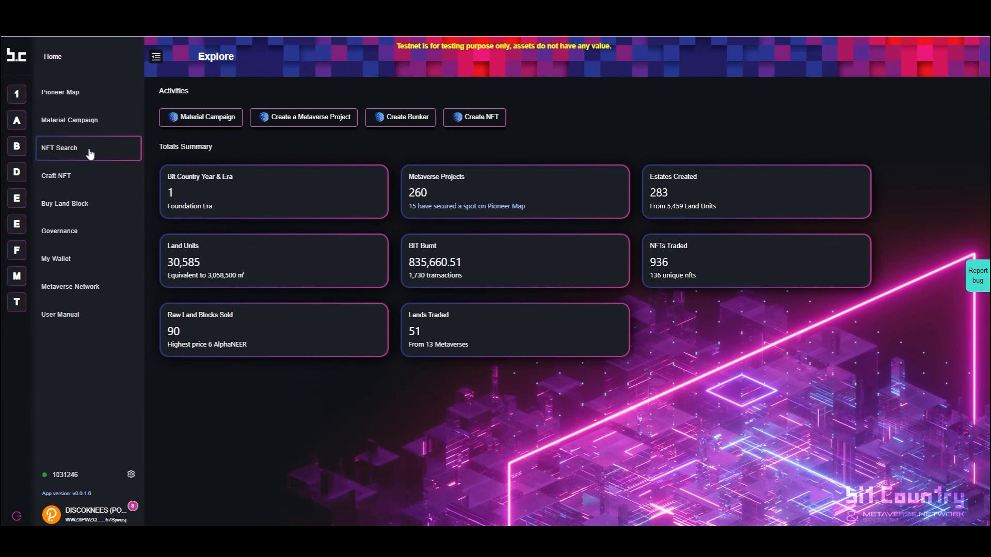
click(59, 147)
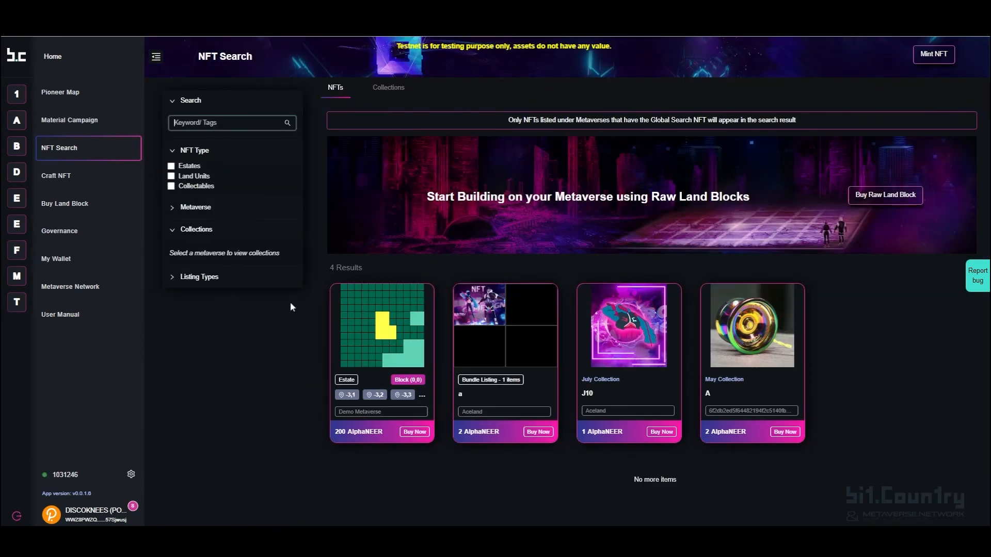